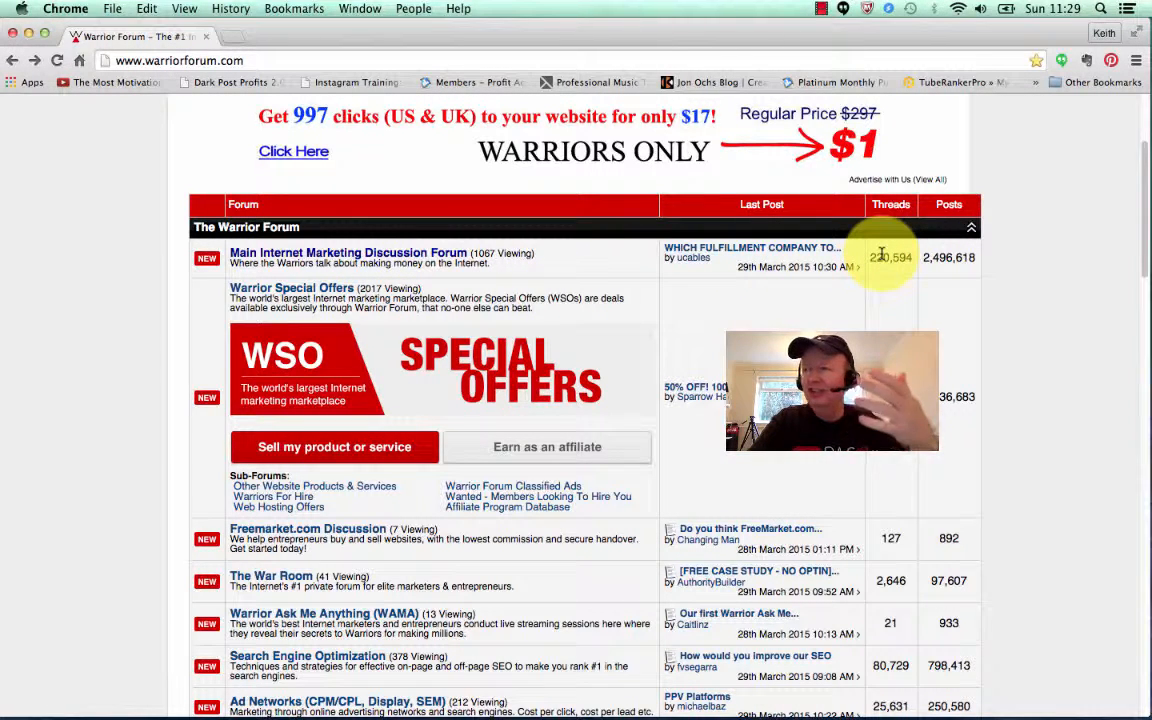
pyautogui.moveTo(895, 273)
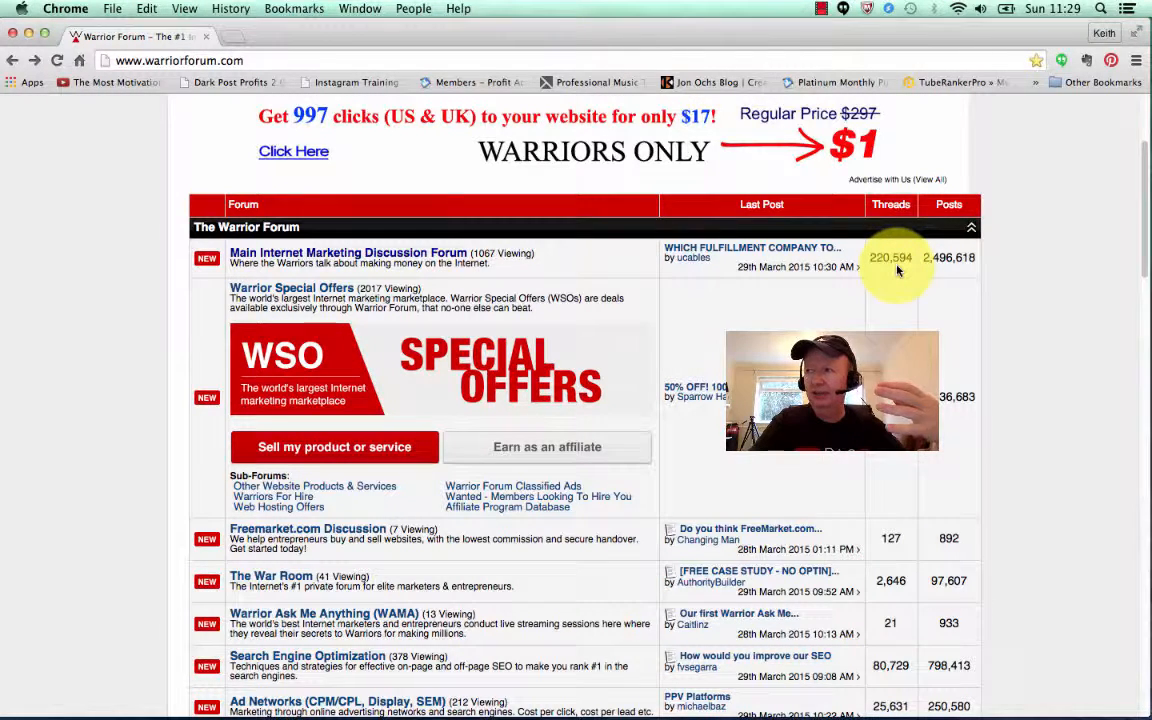
pyautogui.moveTo(963, 270)
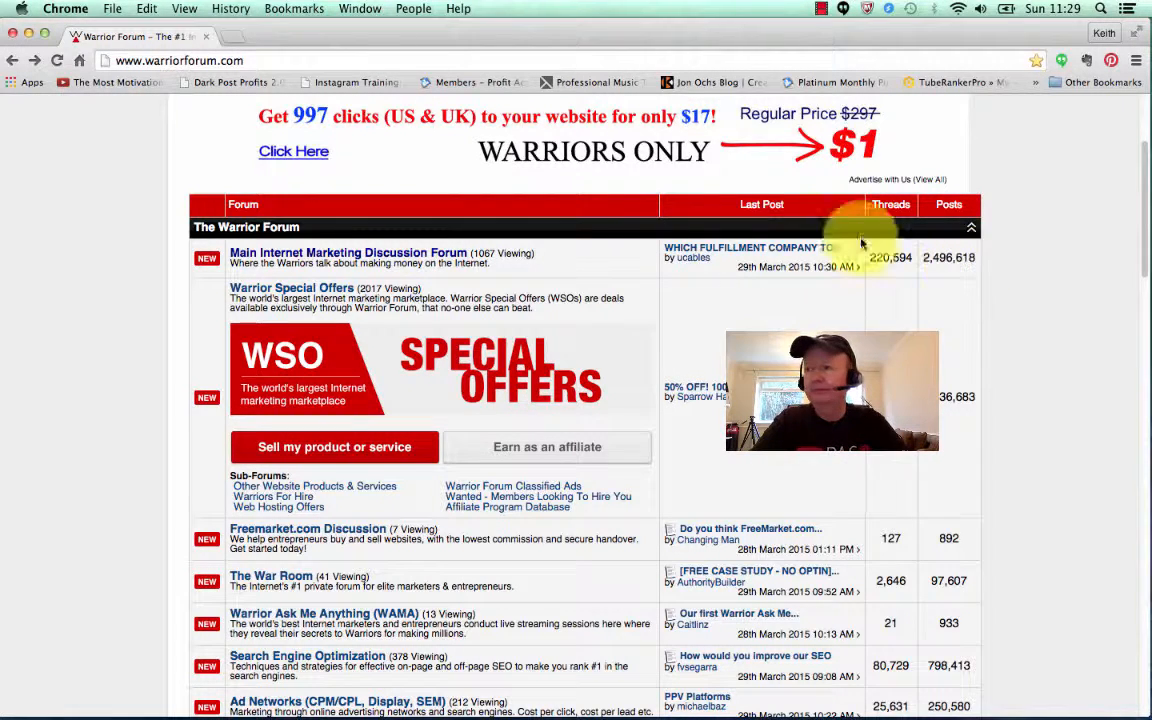
# Open the Main Internet Marketing Discussion Forum from the forum index
pyautogui.click(348, 252)
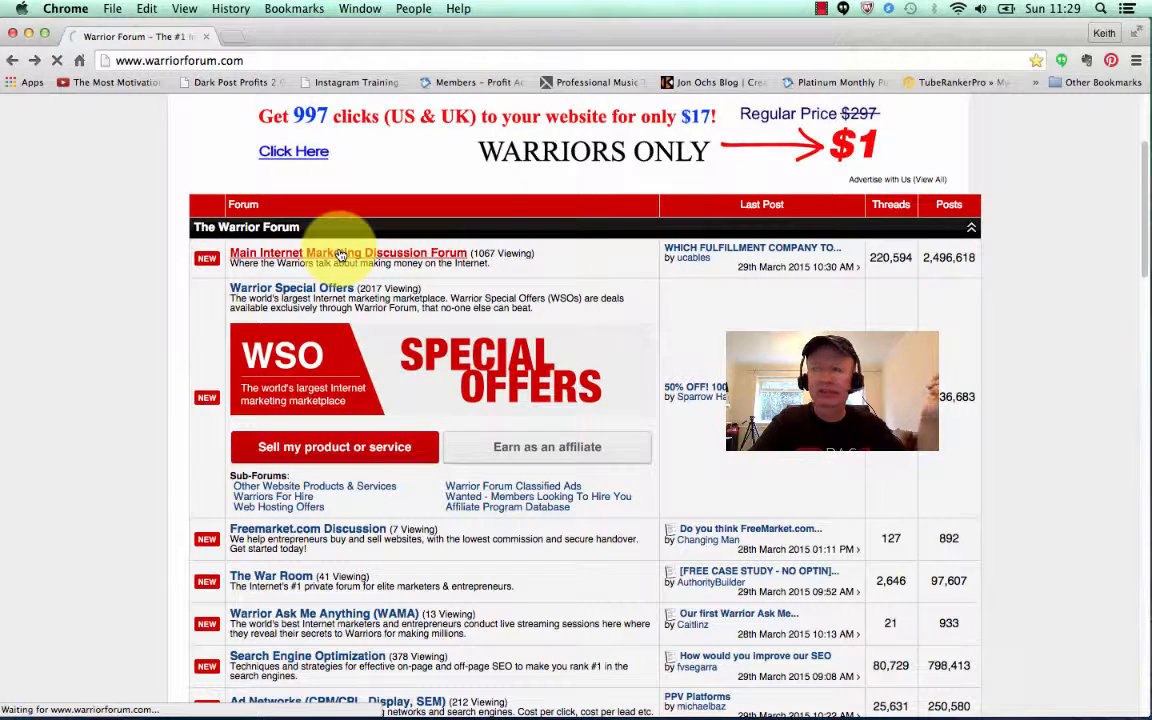
# Load the Main Internet Marketing Discussion Forum and scroll past the sticky threads
pyautogui.click(348, 253)
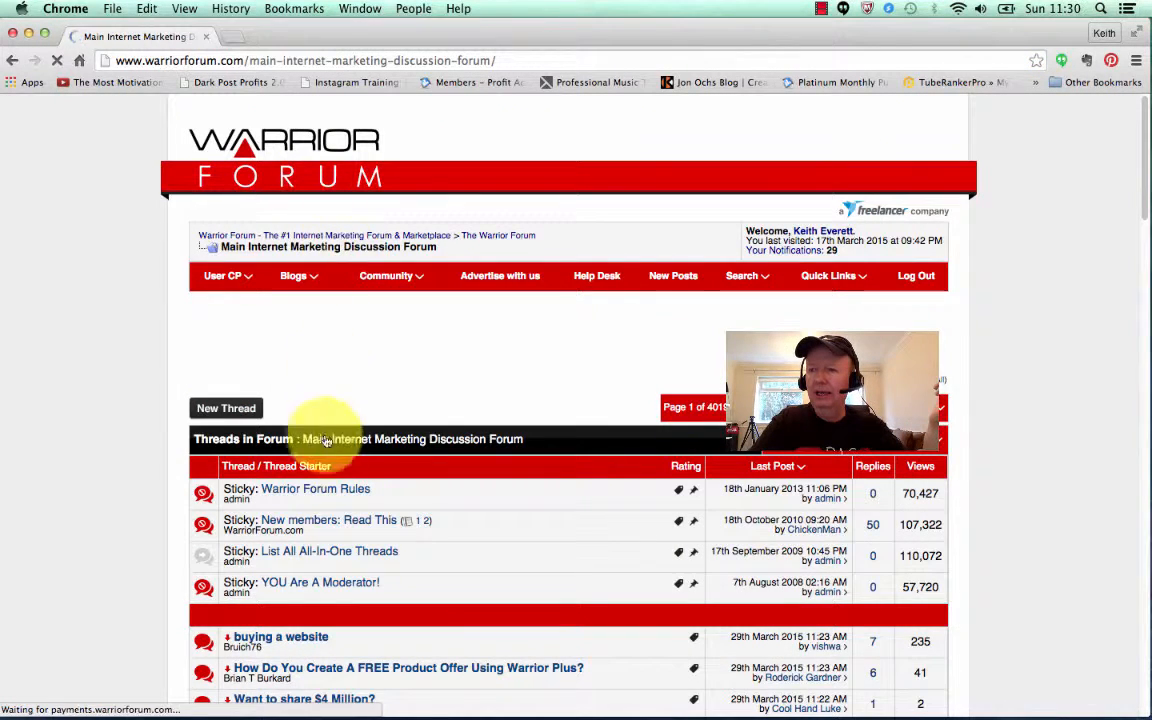
pyautogui.scroll(-3)
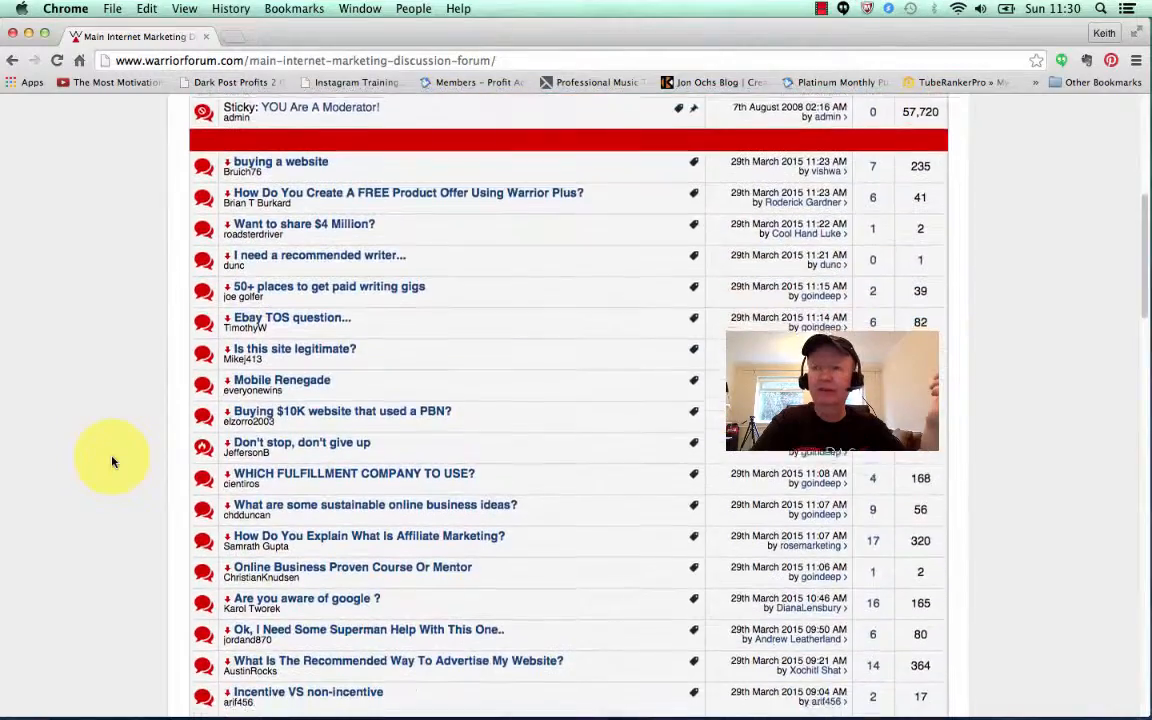
pyautogui.scroll(-3)
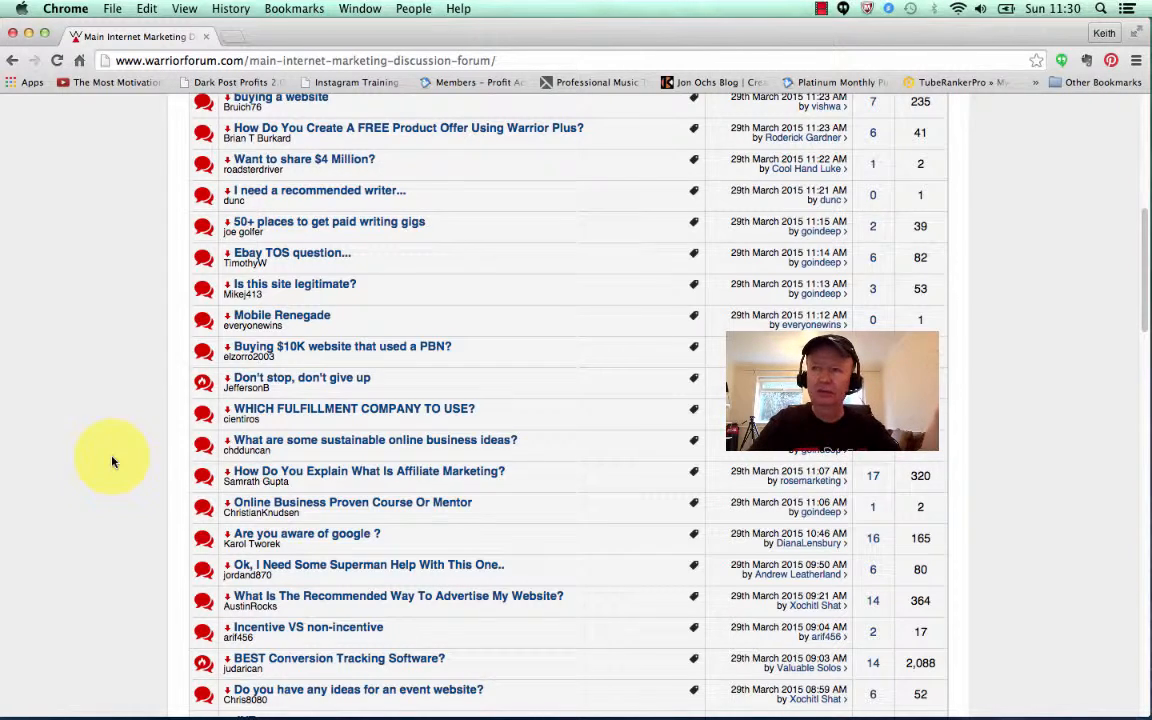
pyautogui.scroll(-3)
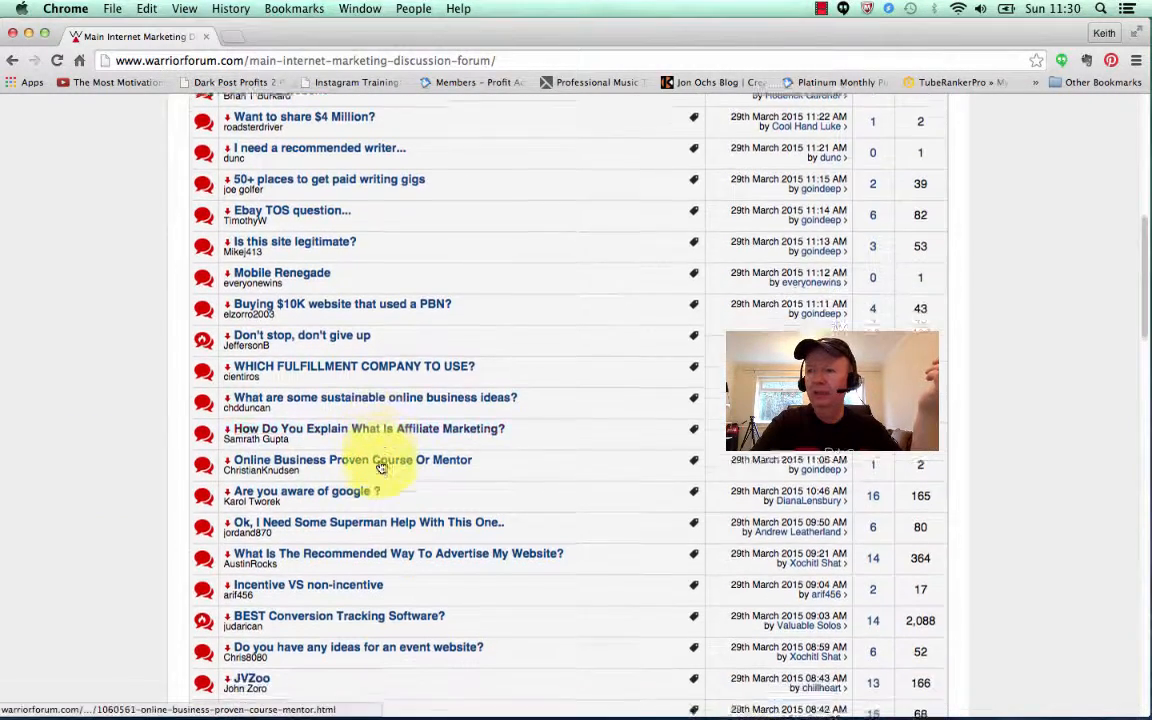
pyautogui.scroll(-3)
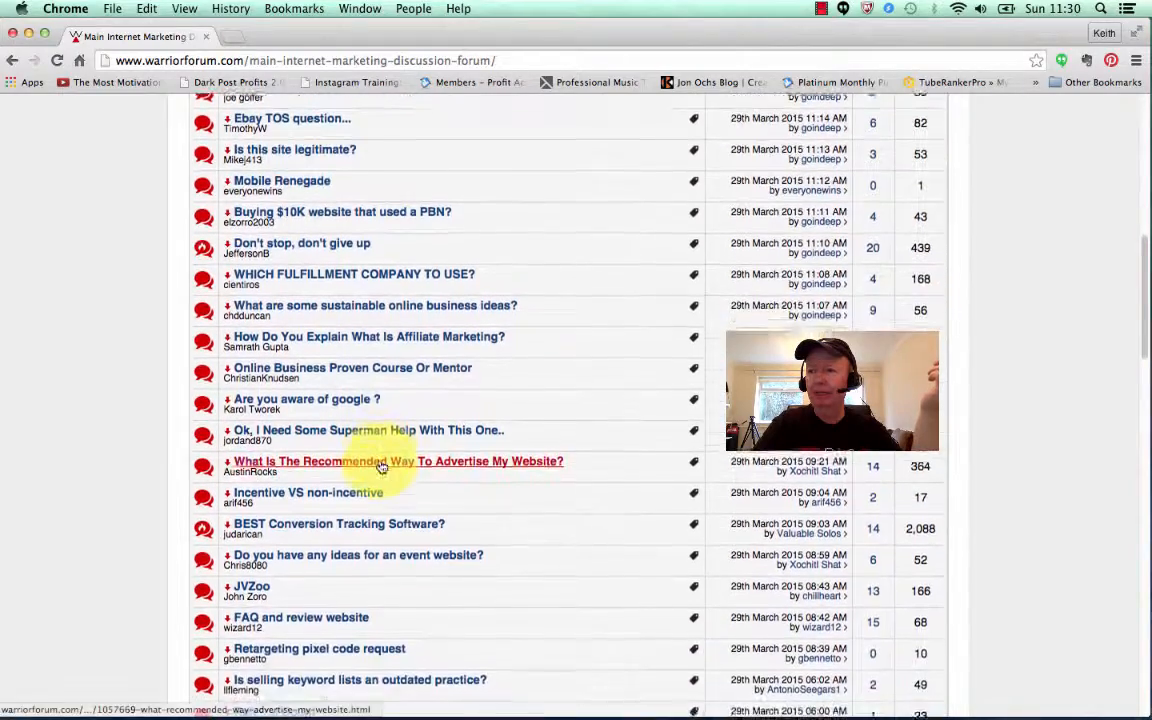
pyautogui.scroll(-3)
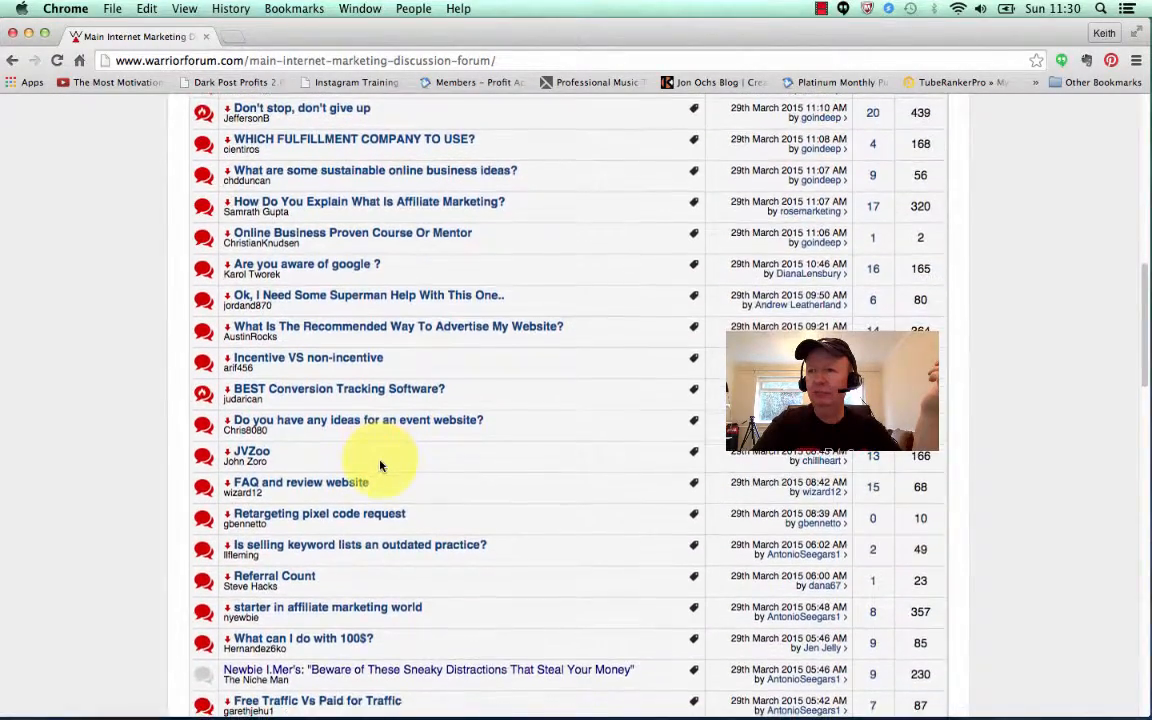
pyautogui.moveTo(375, 345)
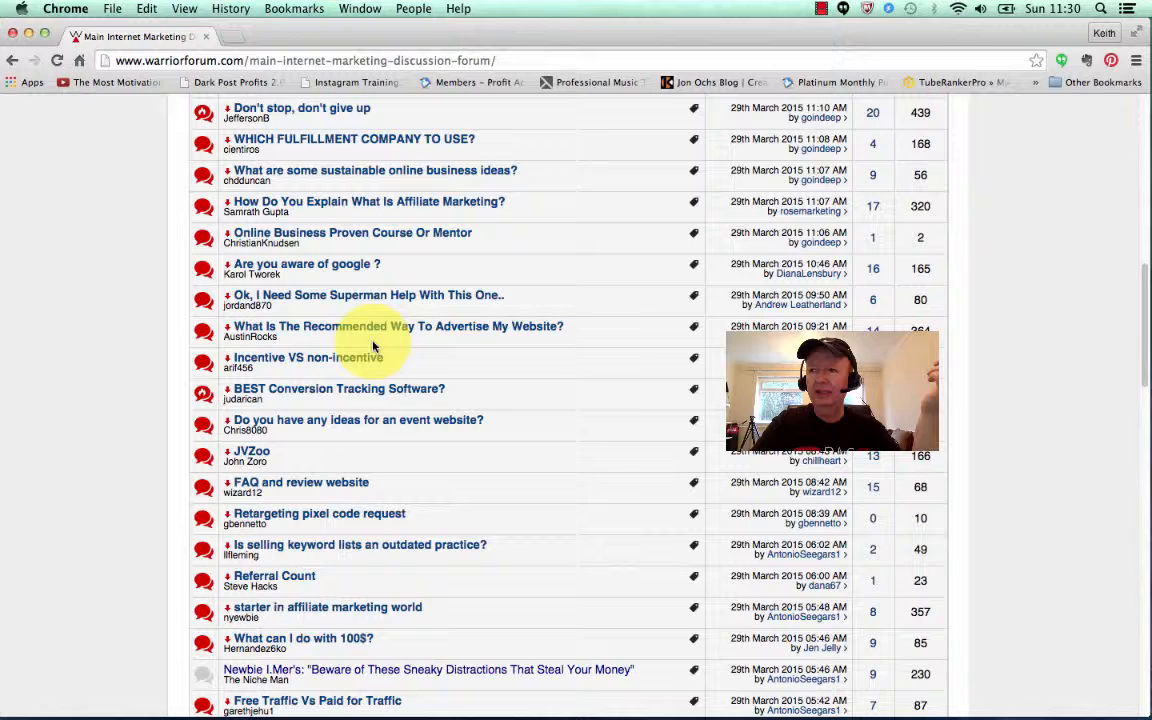
pyautogui.moveTo(517, 326)
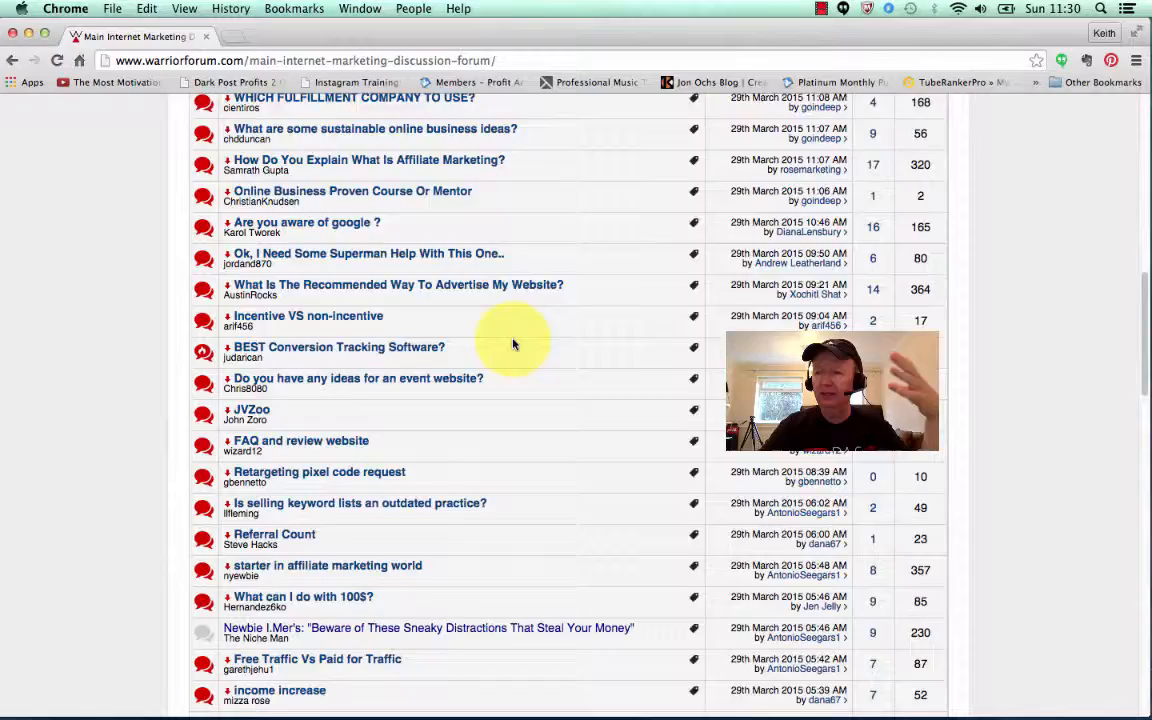
# Scroll further down the thread list toward the recurring income thread
pyautogui.scroll(-3)
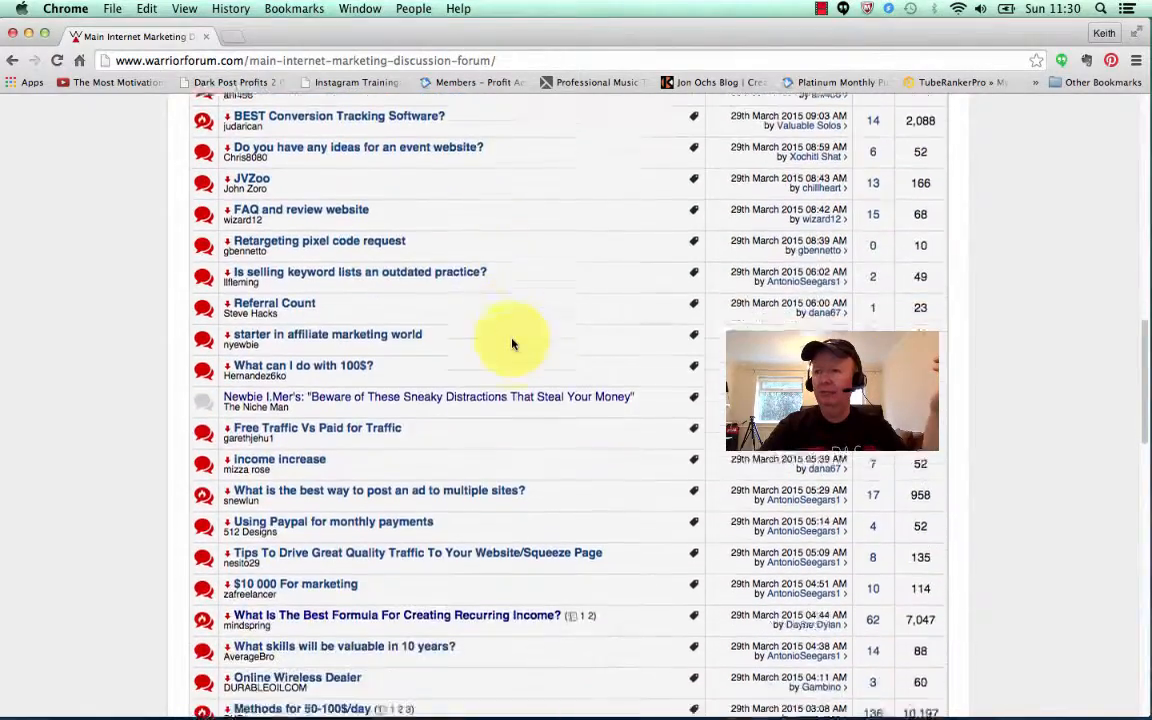
pyautogui.scroll(-3)
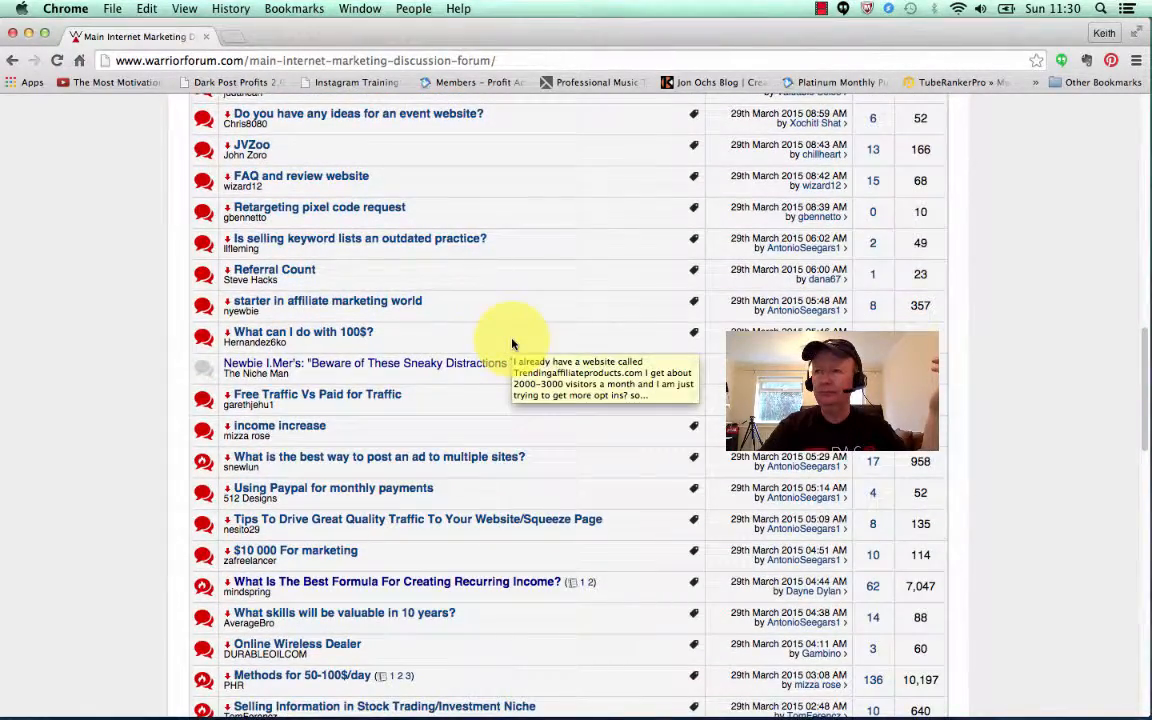
pyautogui.scroll(-3)
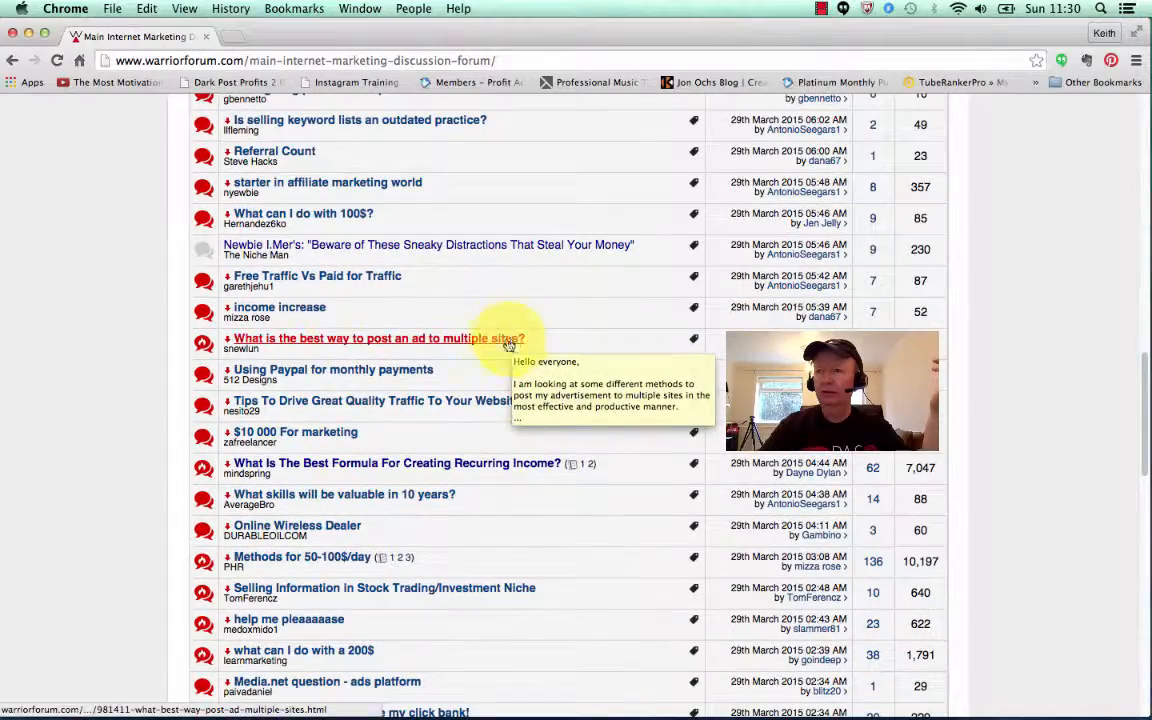
pyautogui.moveTo(490, 487)
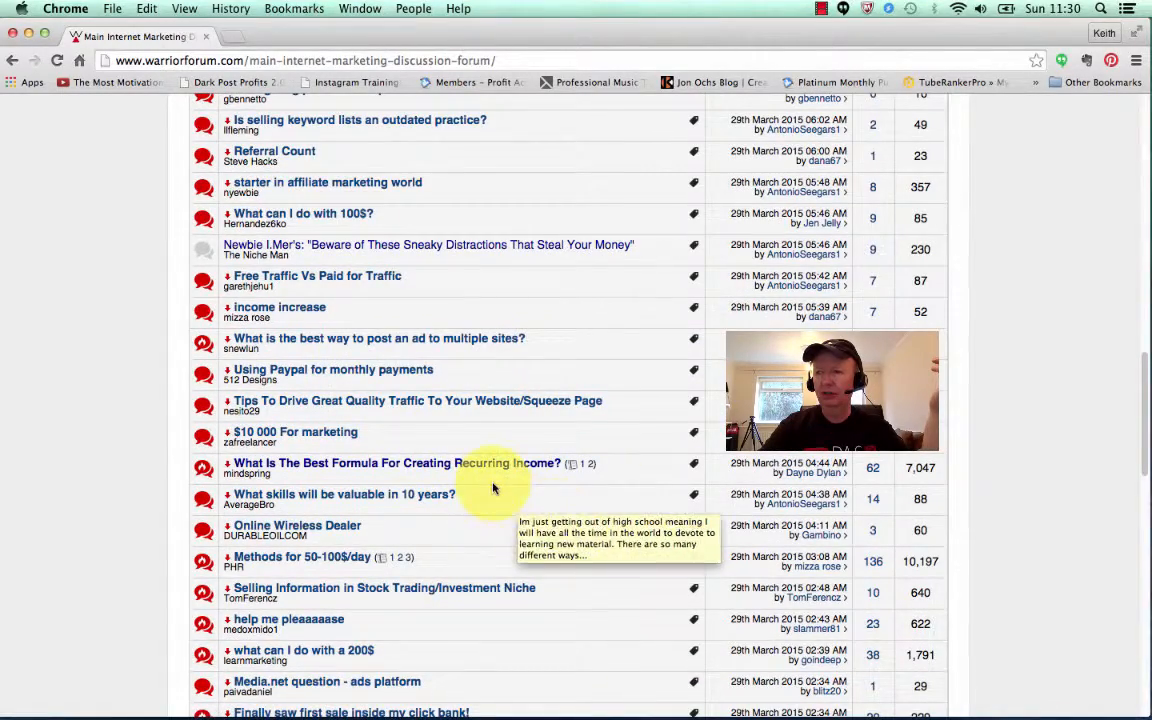
pyautogui.scroll(-3)
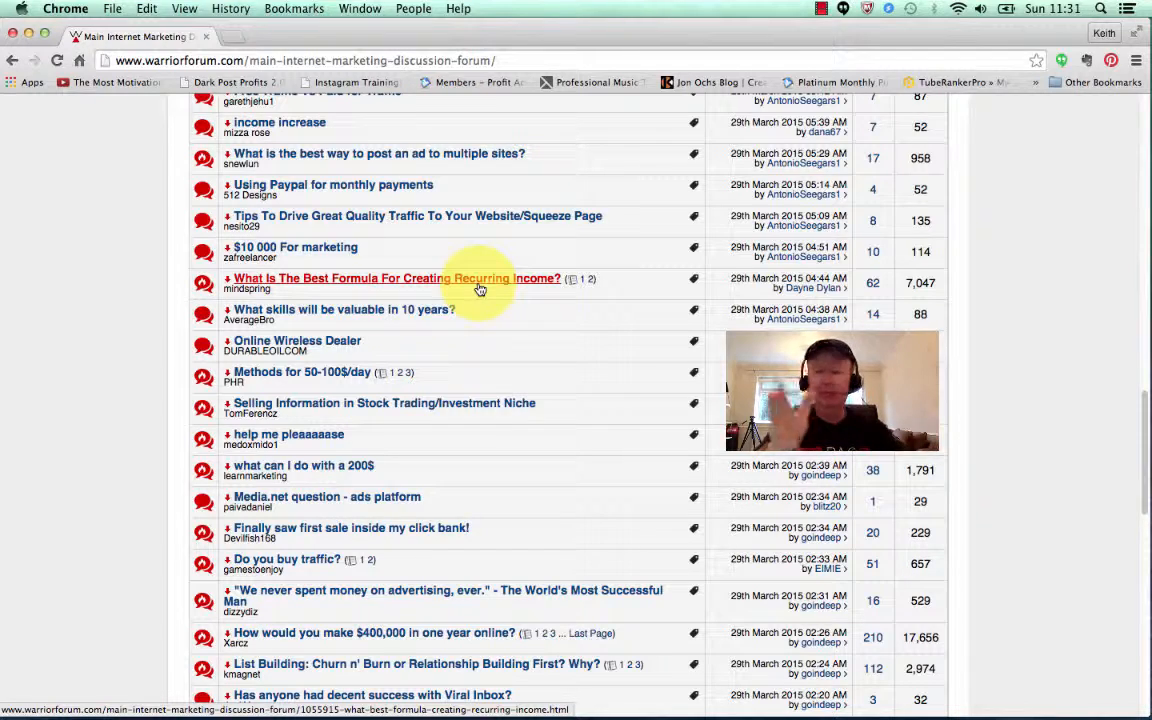
# Open 'What Is The Best Formula For Creating Recurring Income?' and skim back to post #1
pyautogui.click(397, 278)
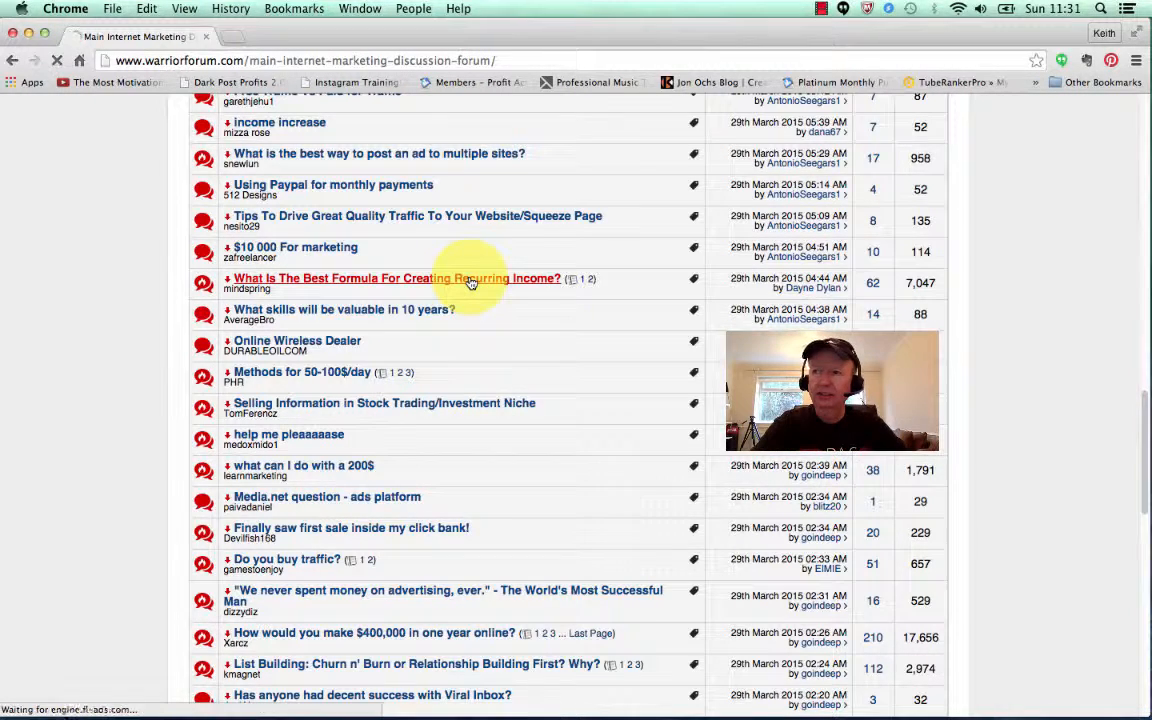
pyautogui.click(397, 278)
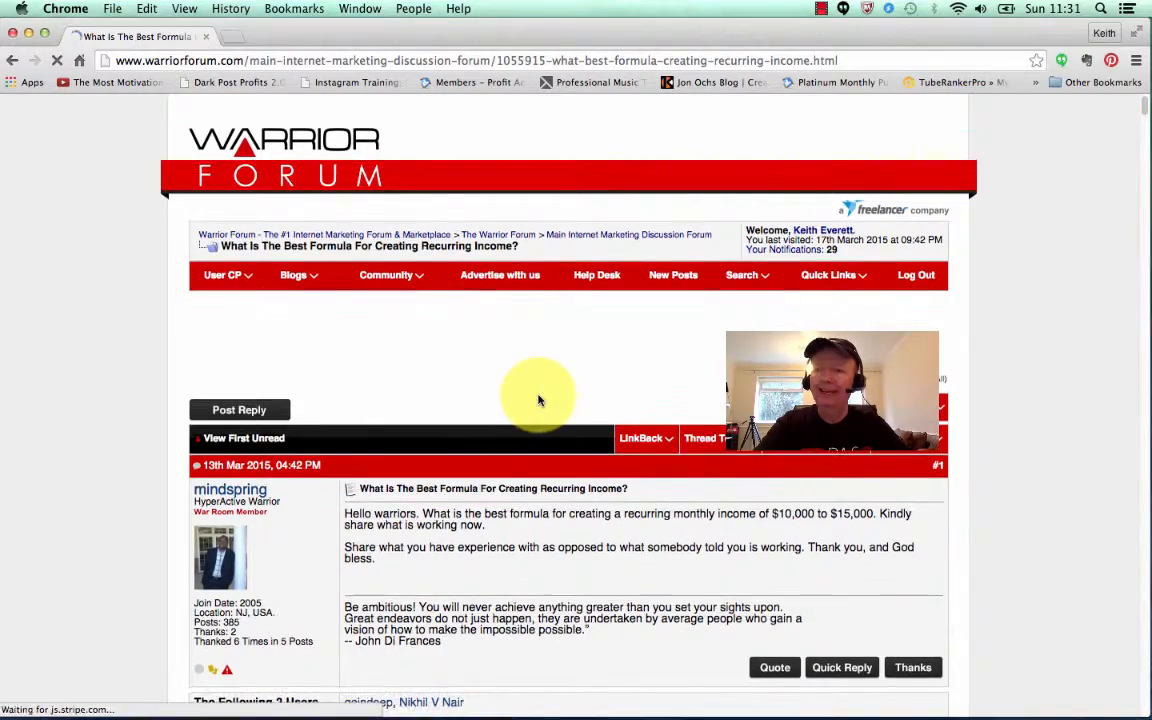
pyautogui.scroll(-3)
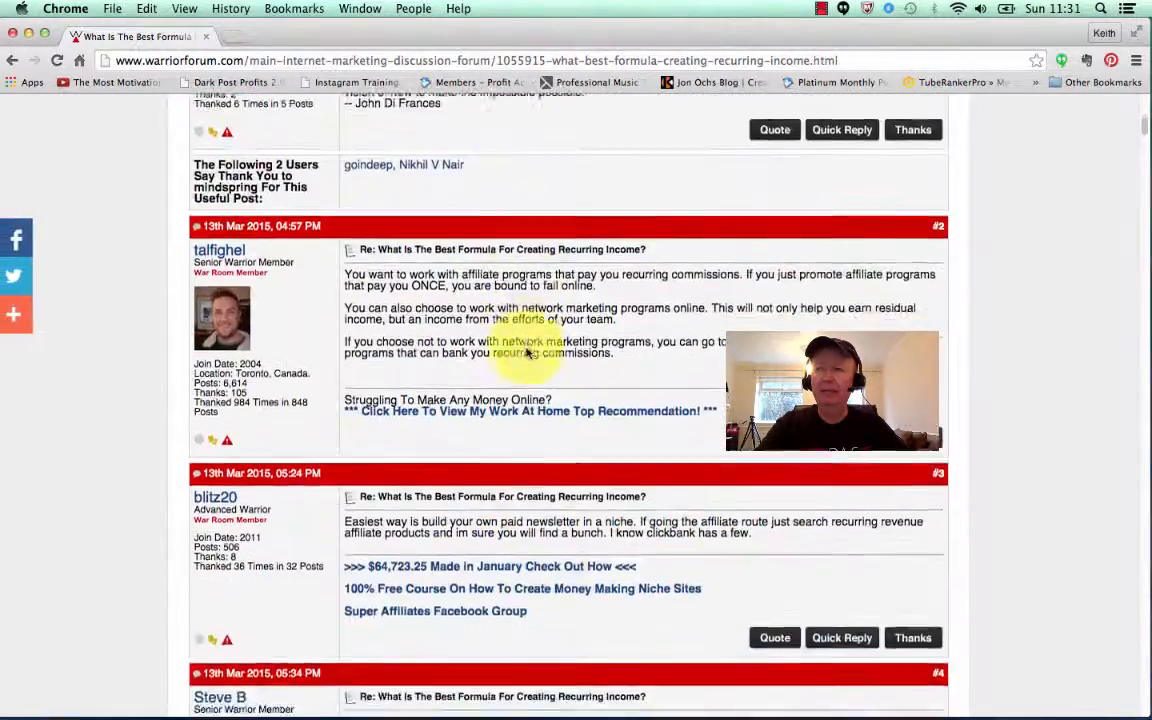
pyautogui.scroll(-3)
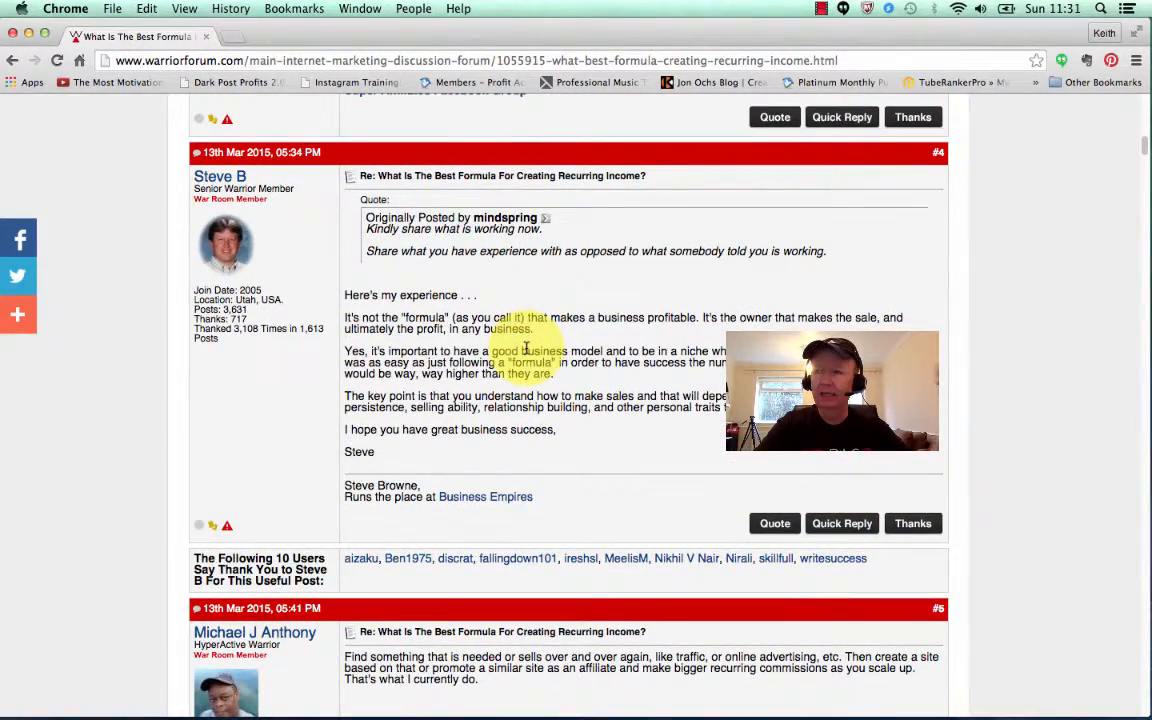
pyautogui.scroll(3)
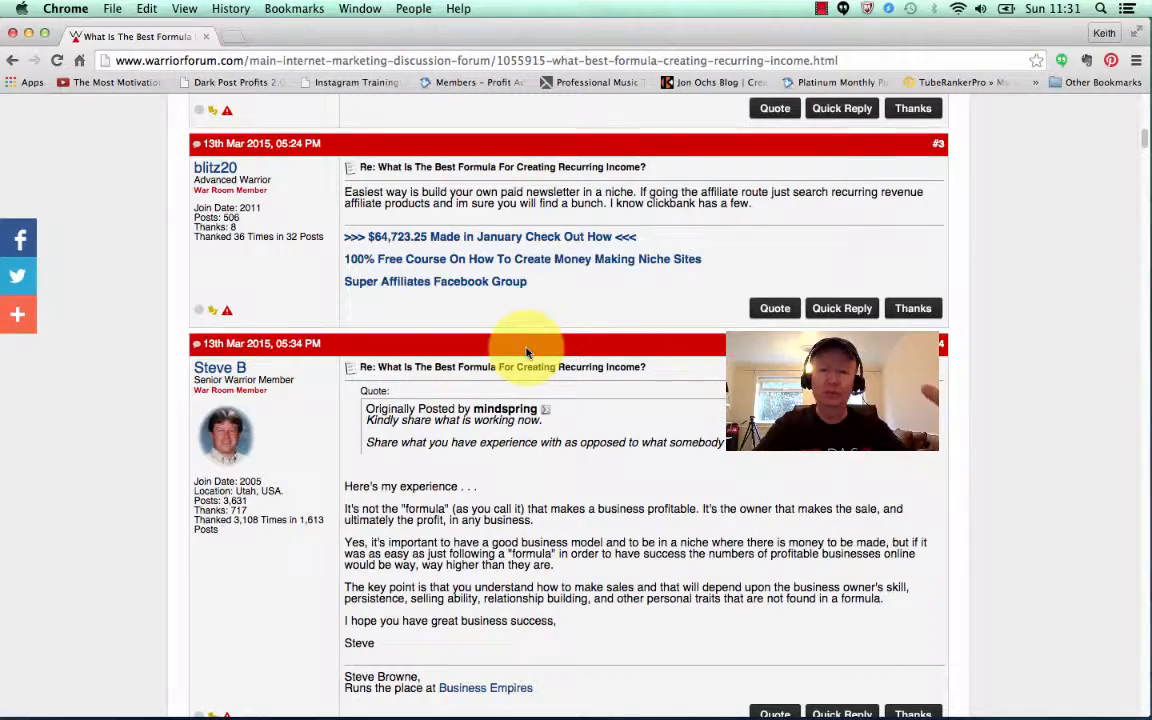
pyautogui.scroll(3)
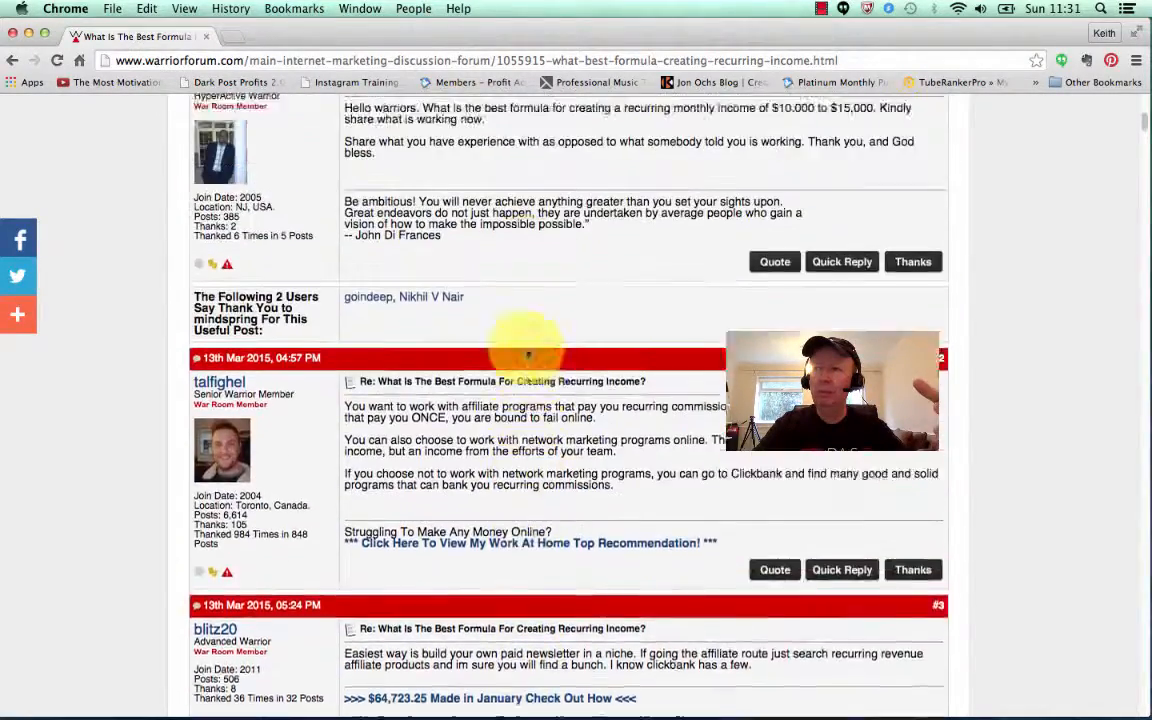
pyautogui.scroll(3)
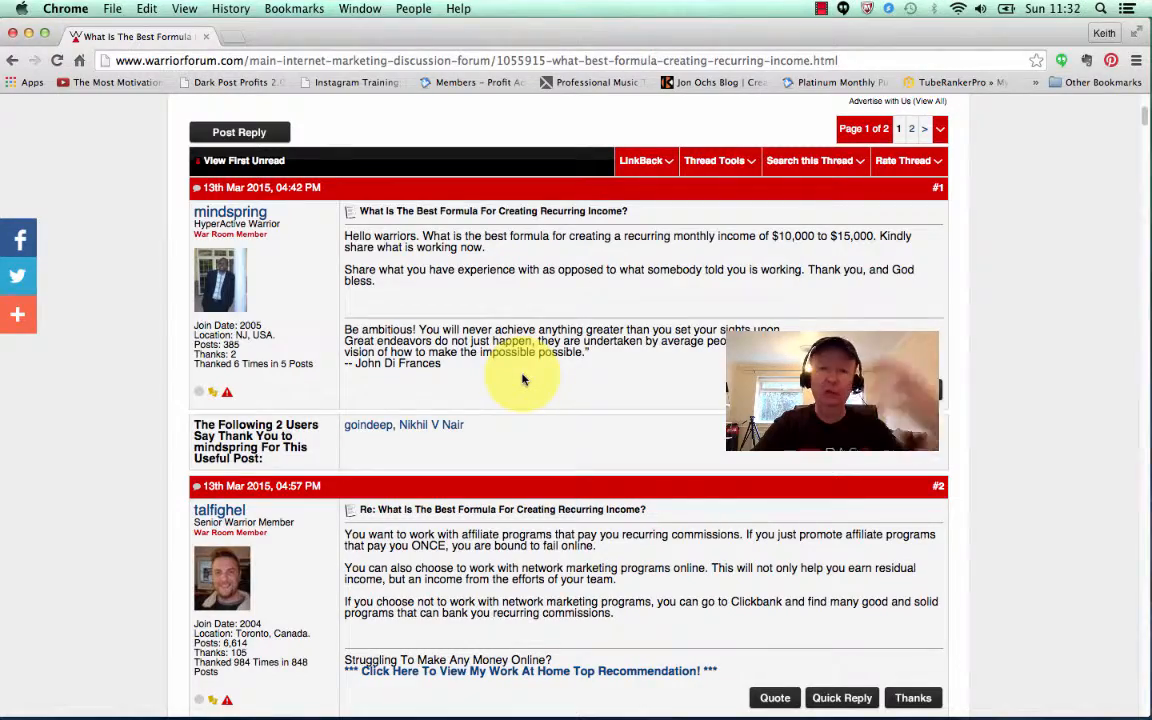
# Scroll through replies #2 to #7, then back up to posts #3 and #4
pyautogui.scroll(-3)
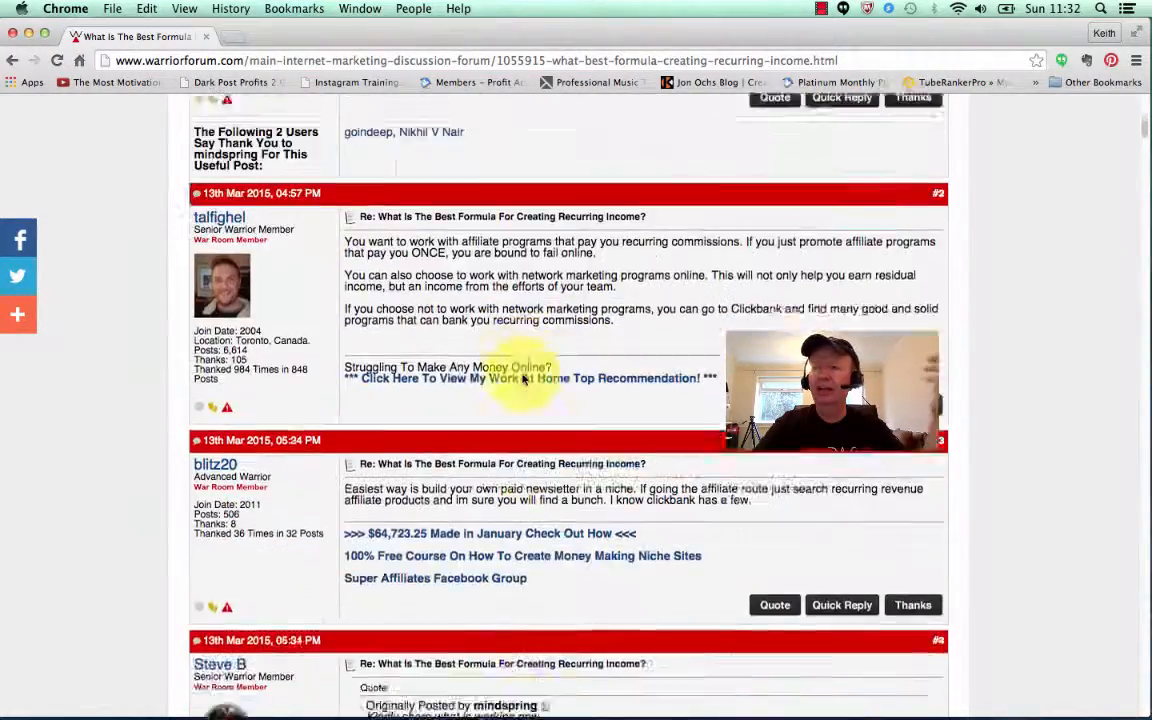
pyautogui.scroll(-3)
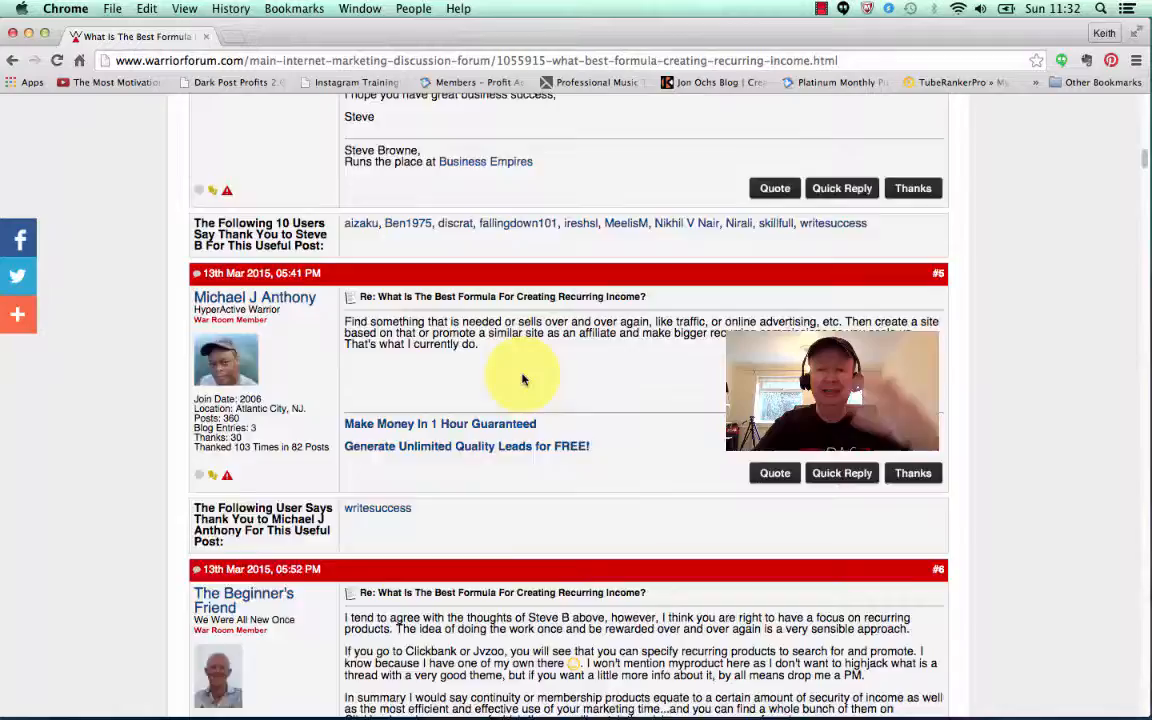
pyautogui.scroll(-3)
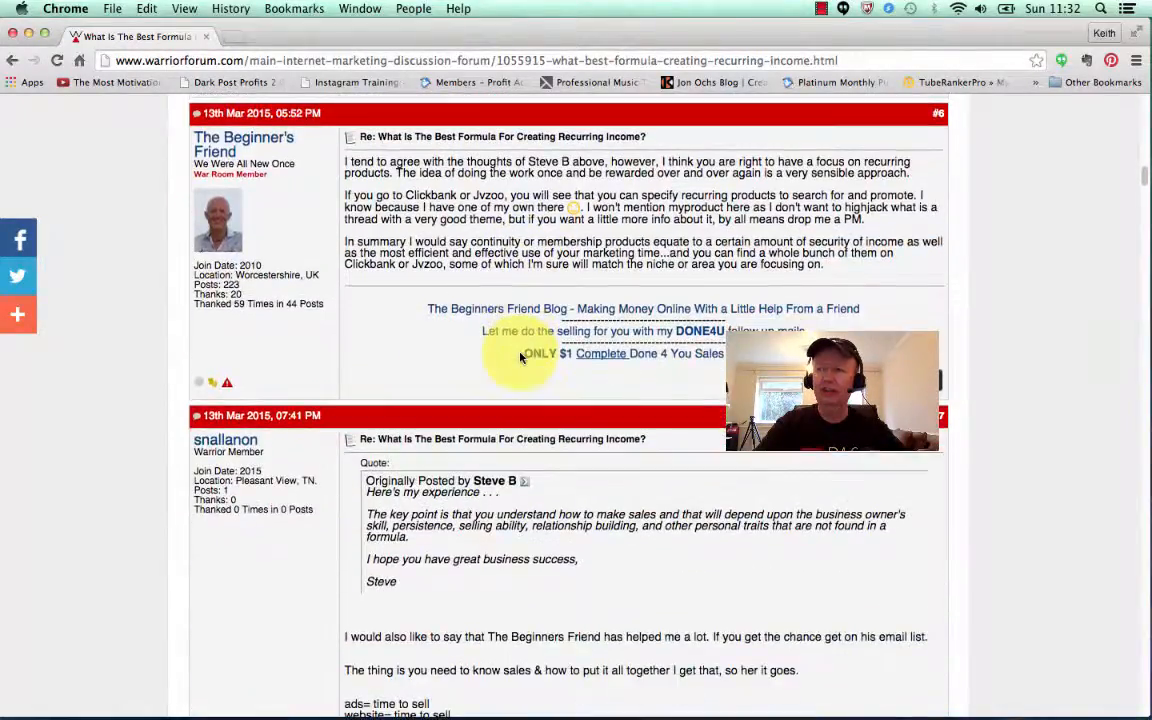
pyautogui.scroll(3)
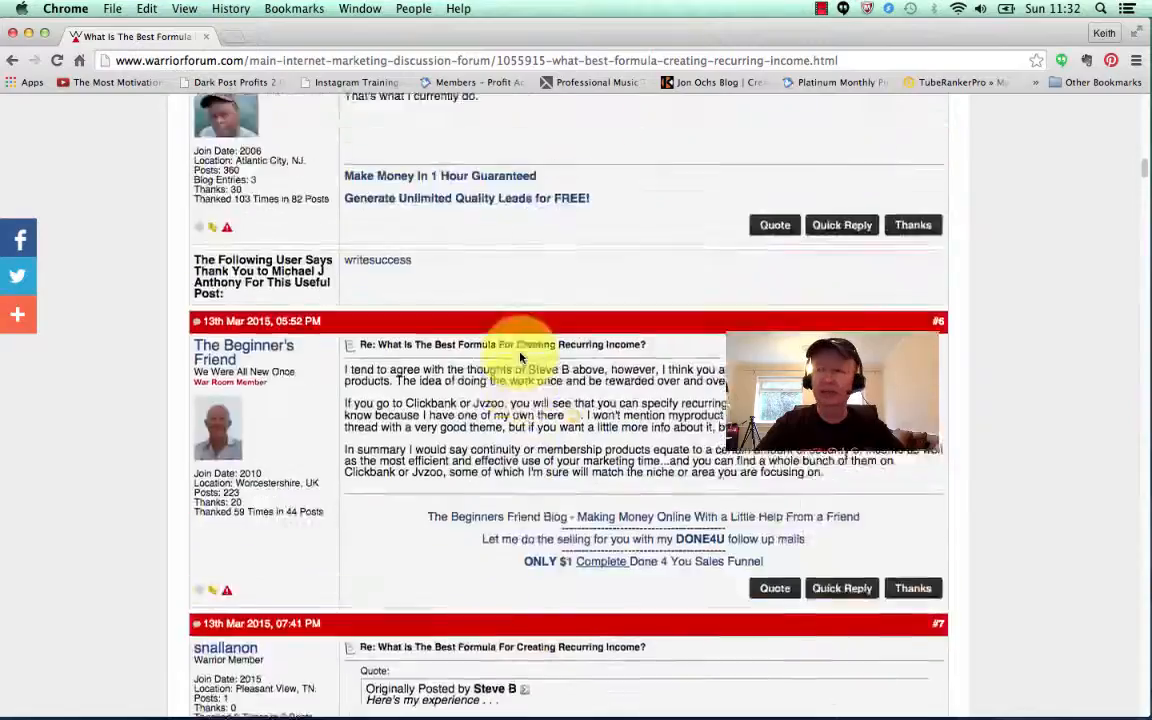
pyautogui.scroll(3)
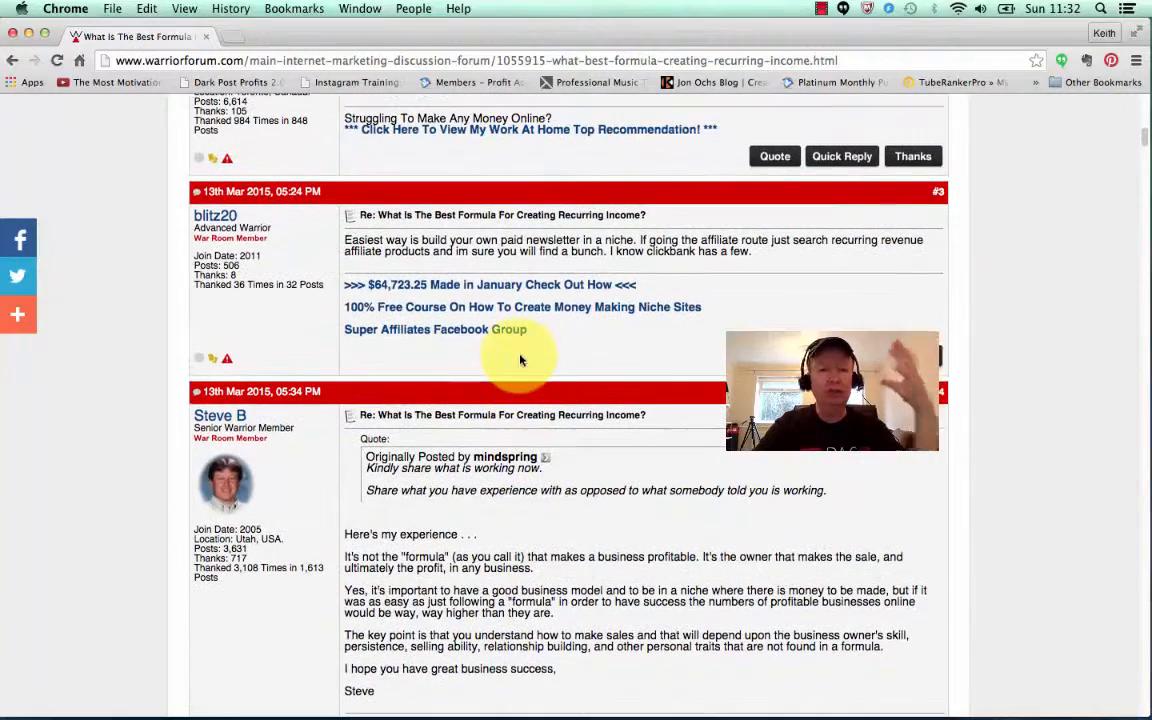